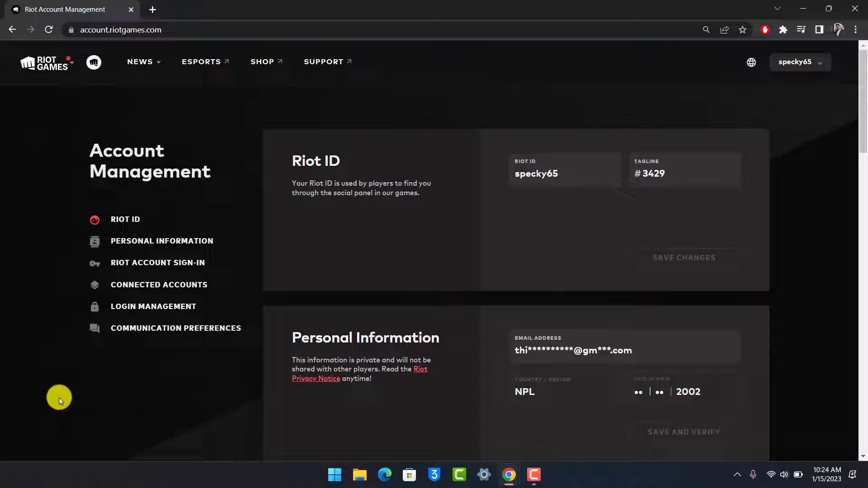
pyautogui.moveTo(145, 339)
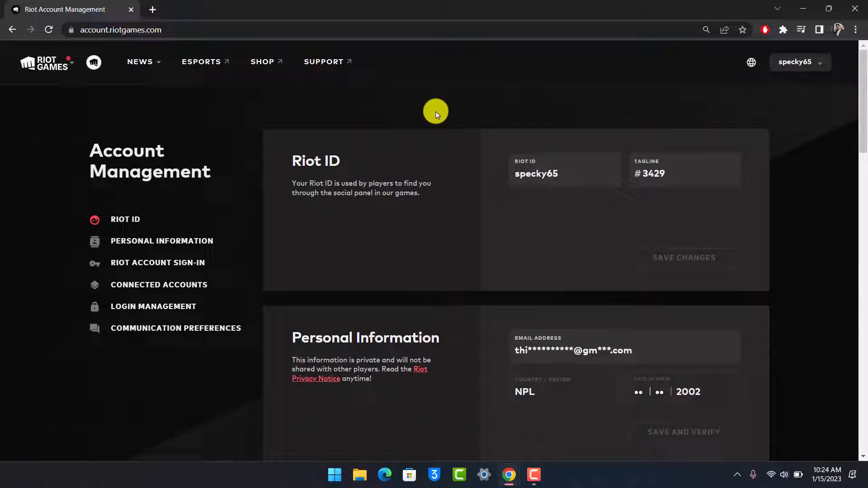
pyautogui.moveTo(353, 137)
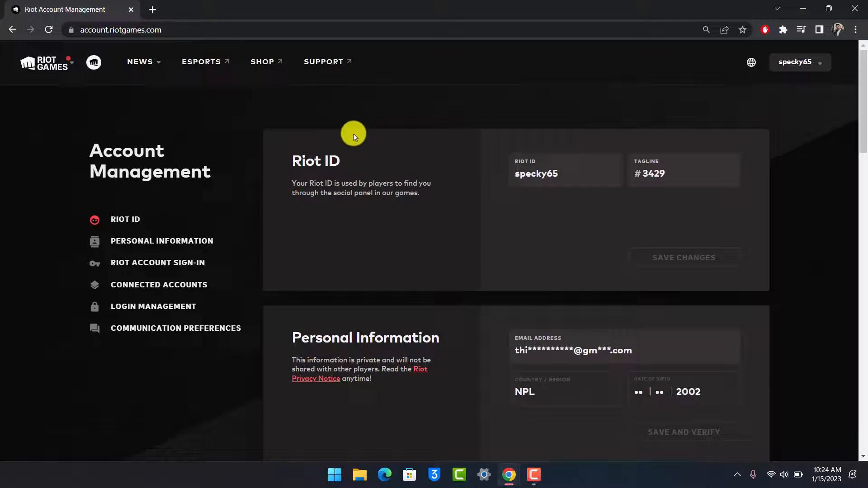
# Replace the Riot ID specky65 with thisisbimal via the account menu.
pyautogui.click(795, 61)
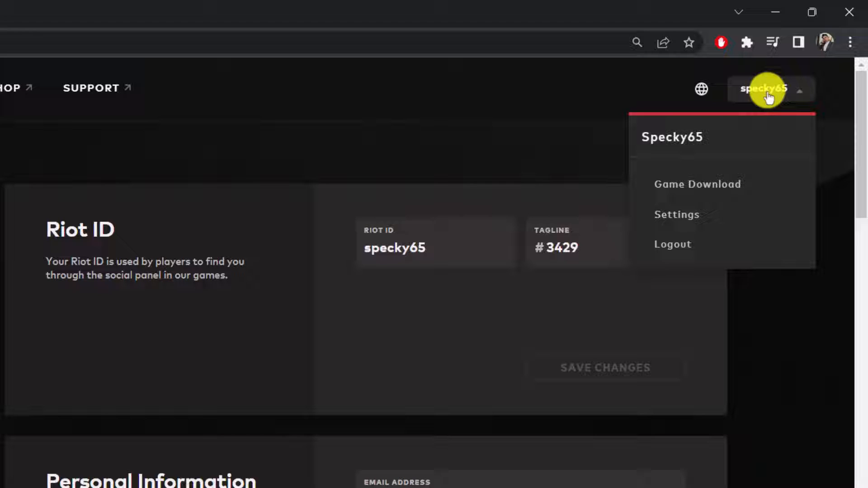
pyautogui.moveTo(701, 137)
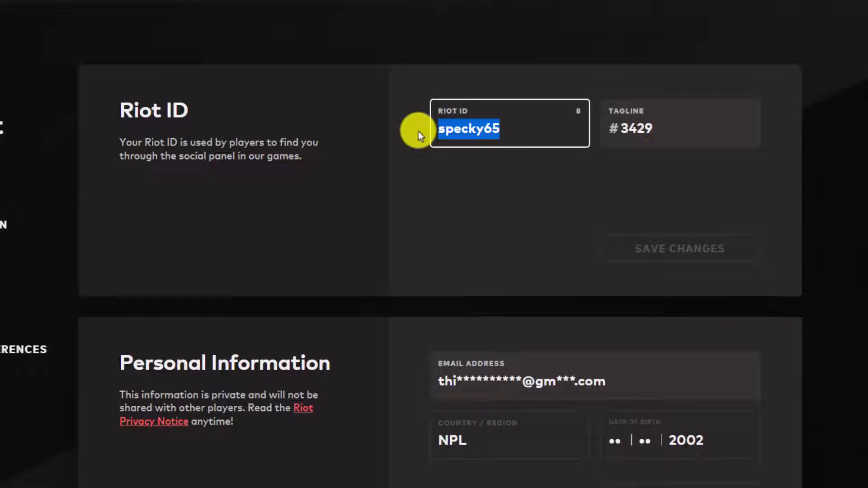
pyautogui.write('thisisbimal')
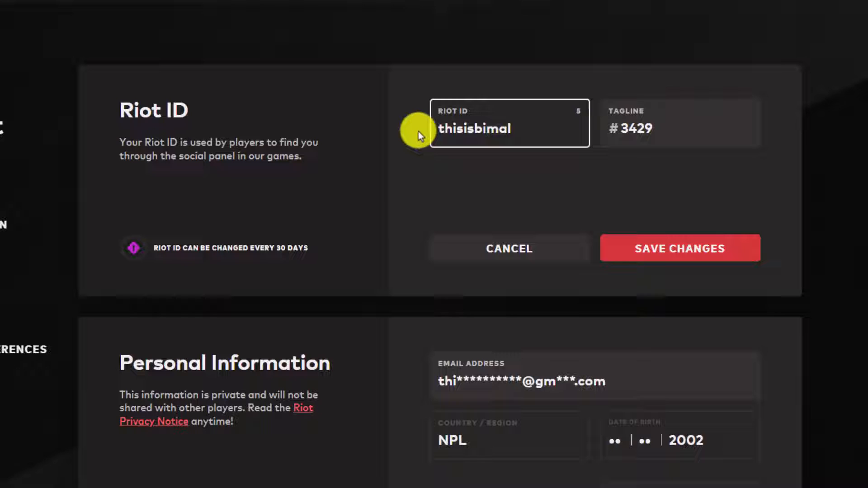
pyautogui.moveTo(163, 145)
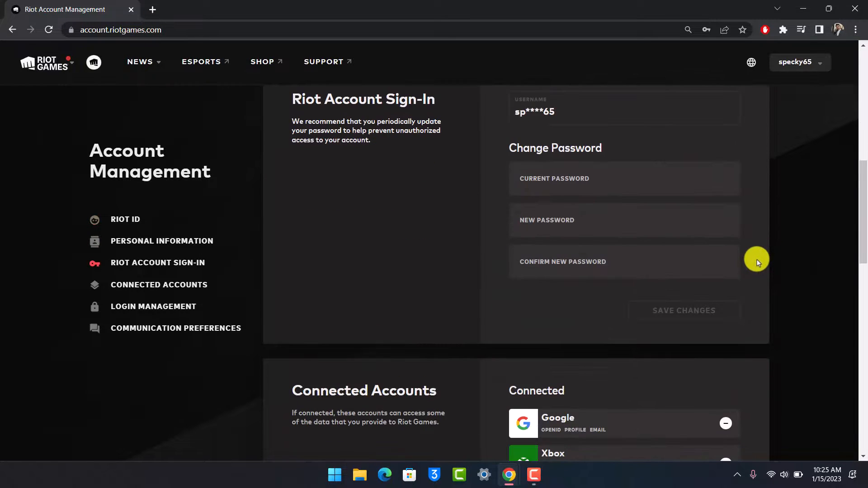
# Scroll to the Riot ID section showing the pending thisisbimal edit with Save Changes.
pyautogui.scroll(-3)
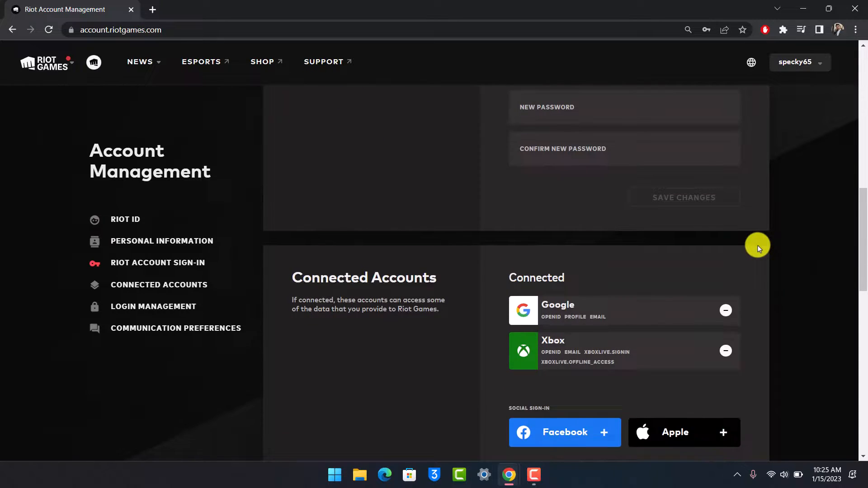
pyautogui.scroll(-3)
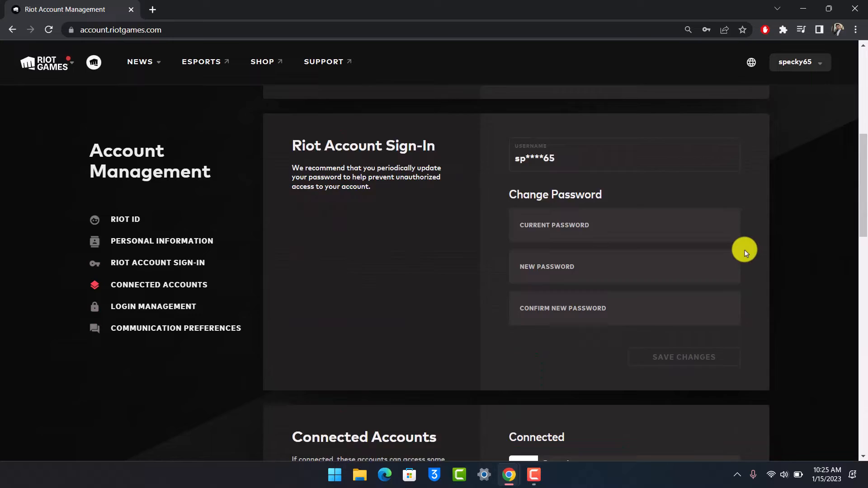
pyautogui.click(125, 220)
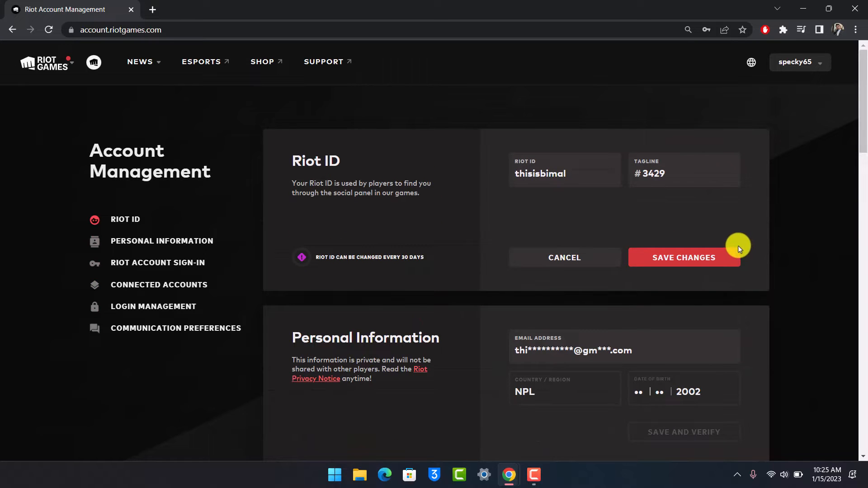